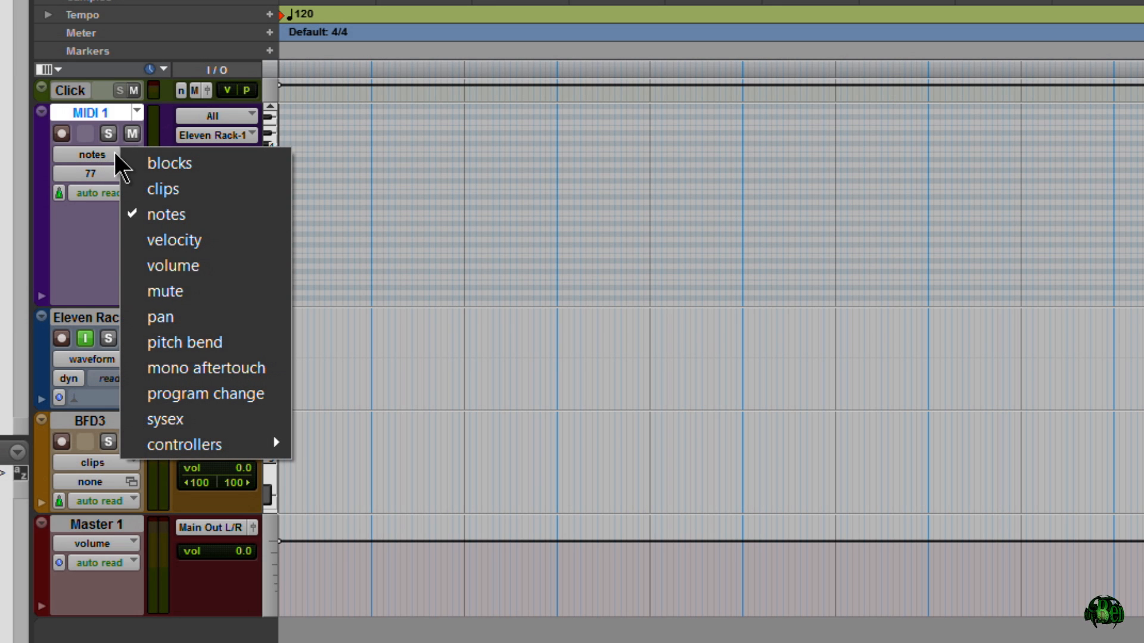
Switch the MIDI 1 track view from notes to program change events
click(204, 394)
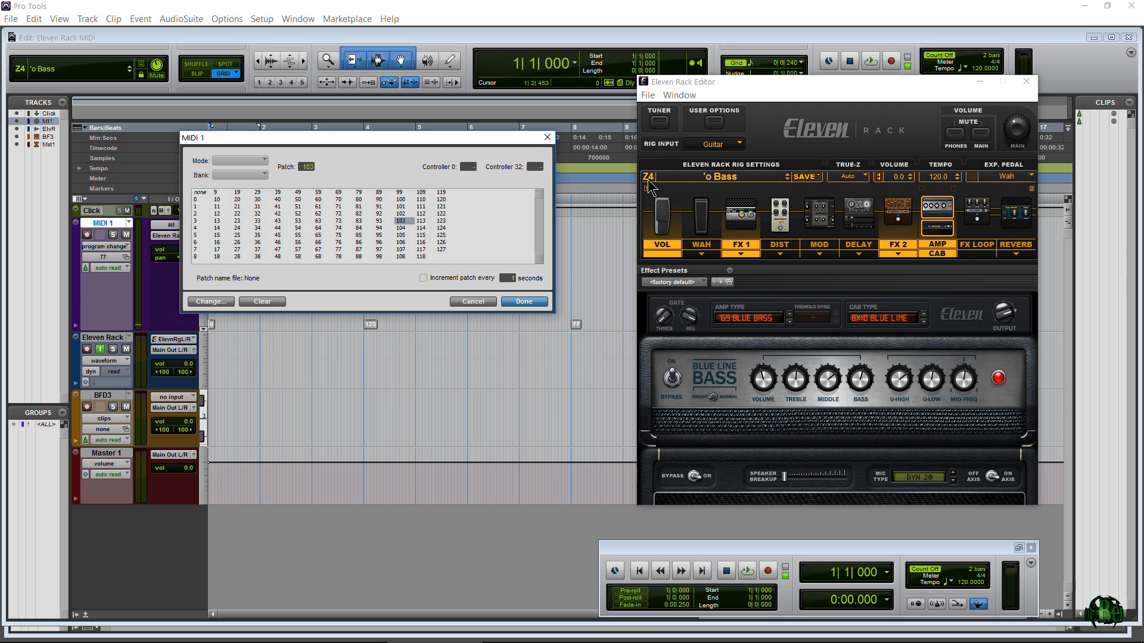
click(199, 208)
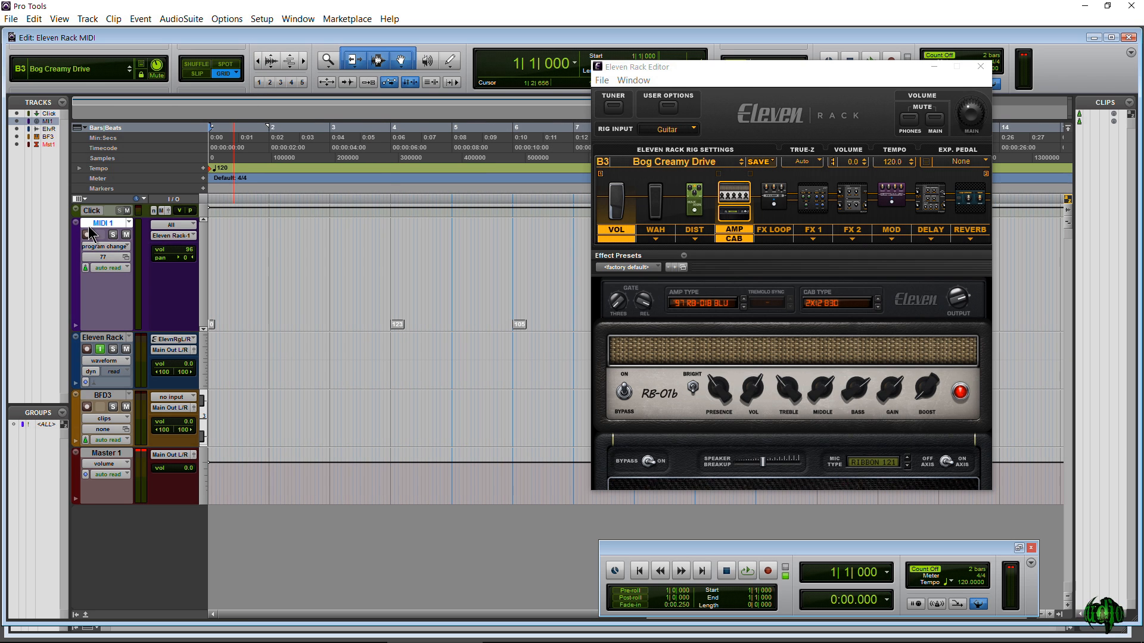
Open the MIDI 1 output selector to list destinations, including the BFD3 MIDI input
click(172, 225)
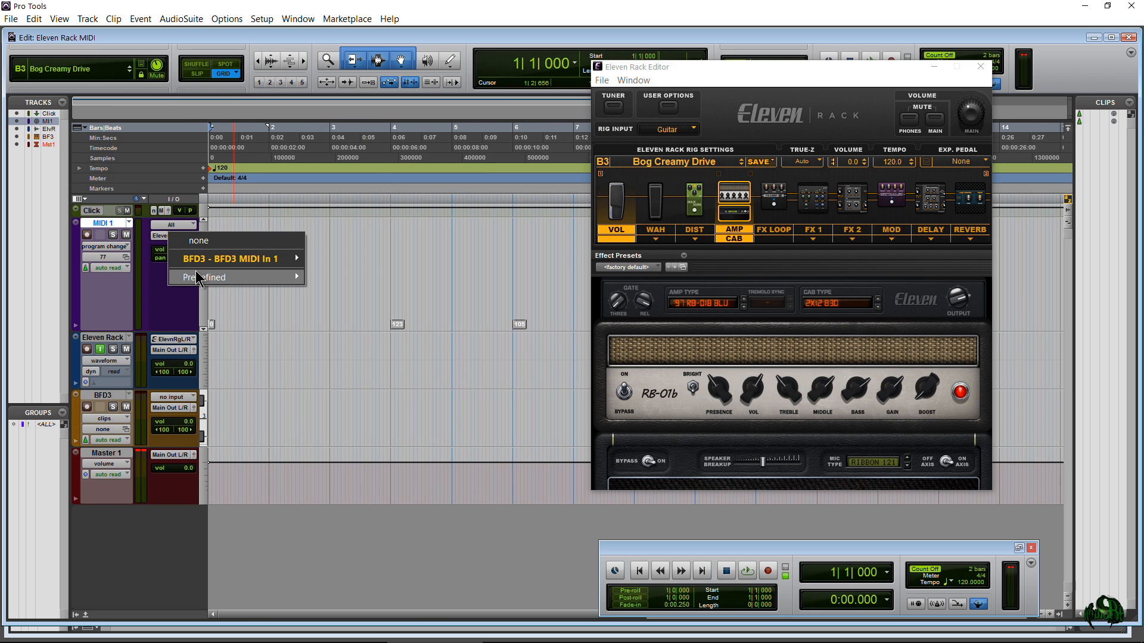